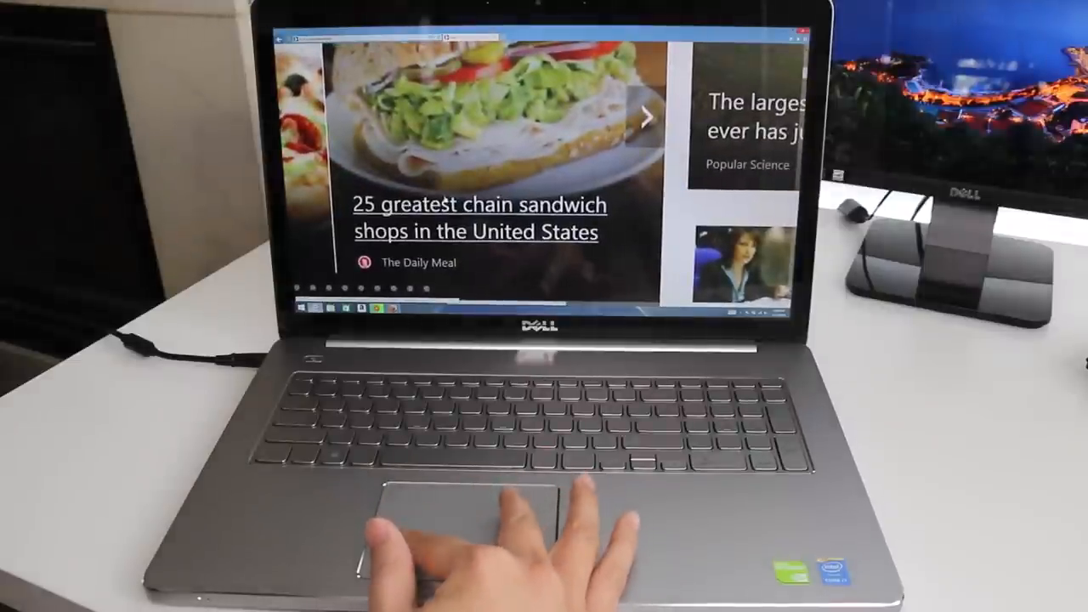
pyautogui.scroll(-3)
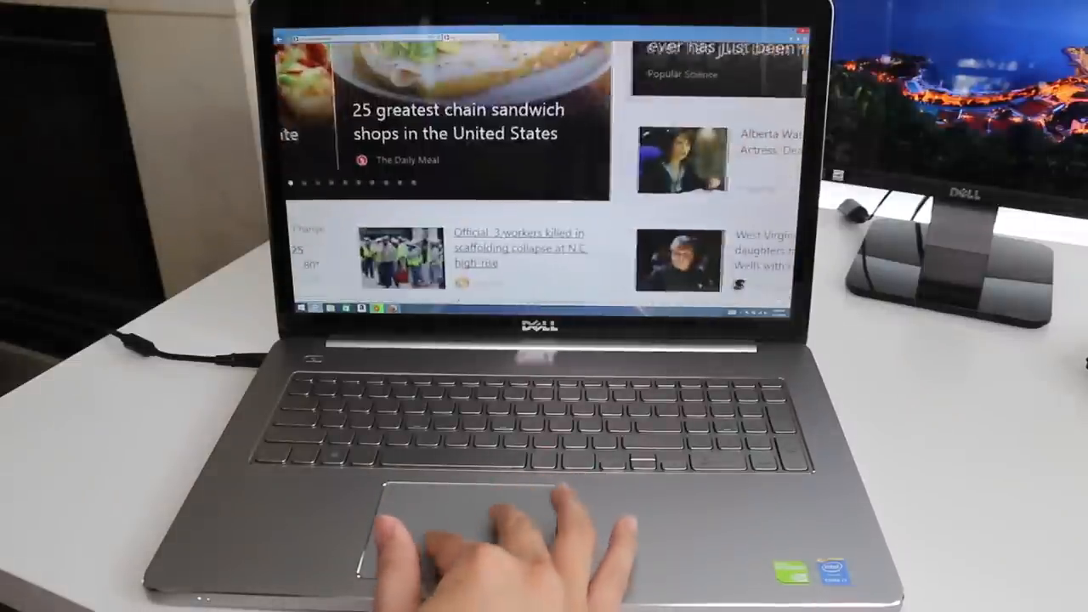